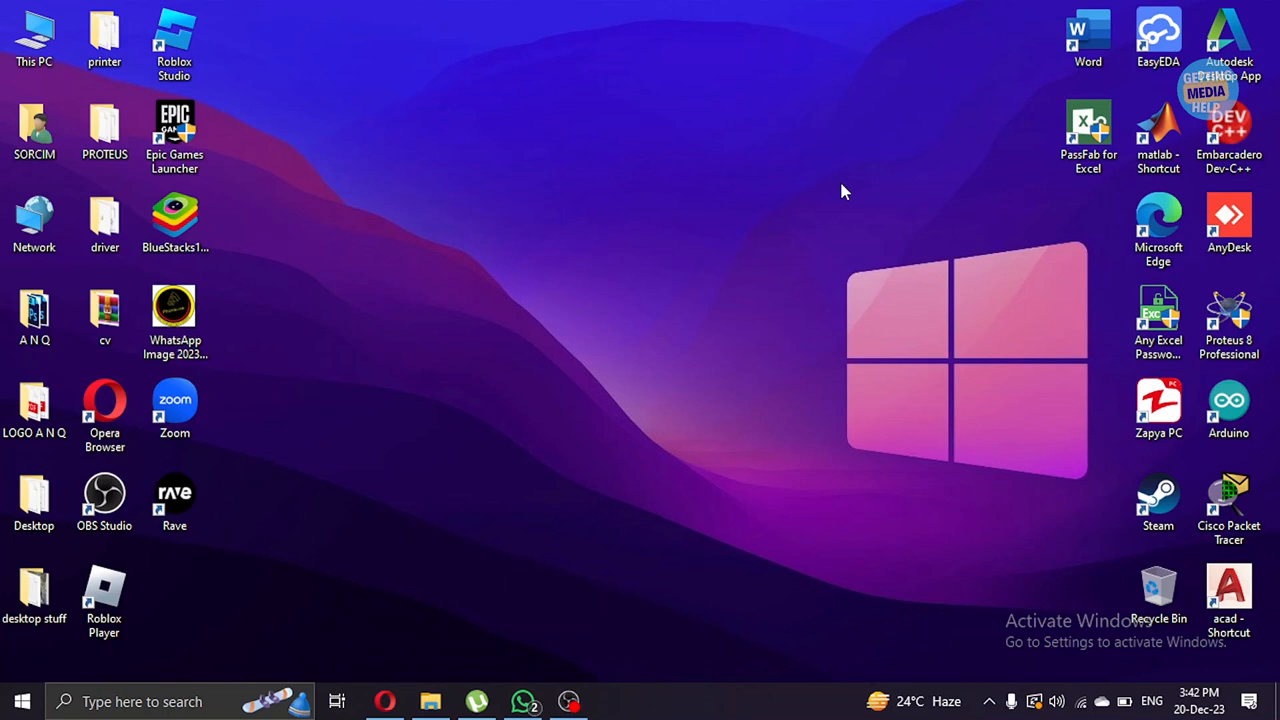
mouse_move(832, 190)
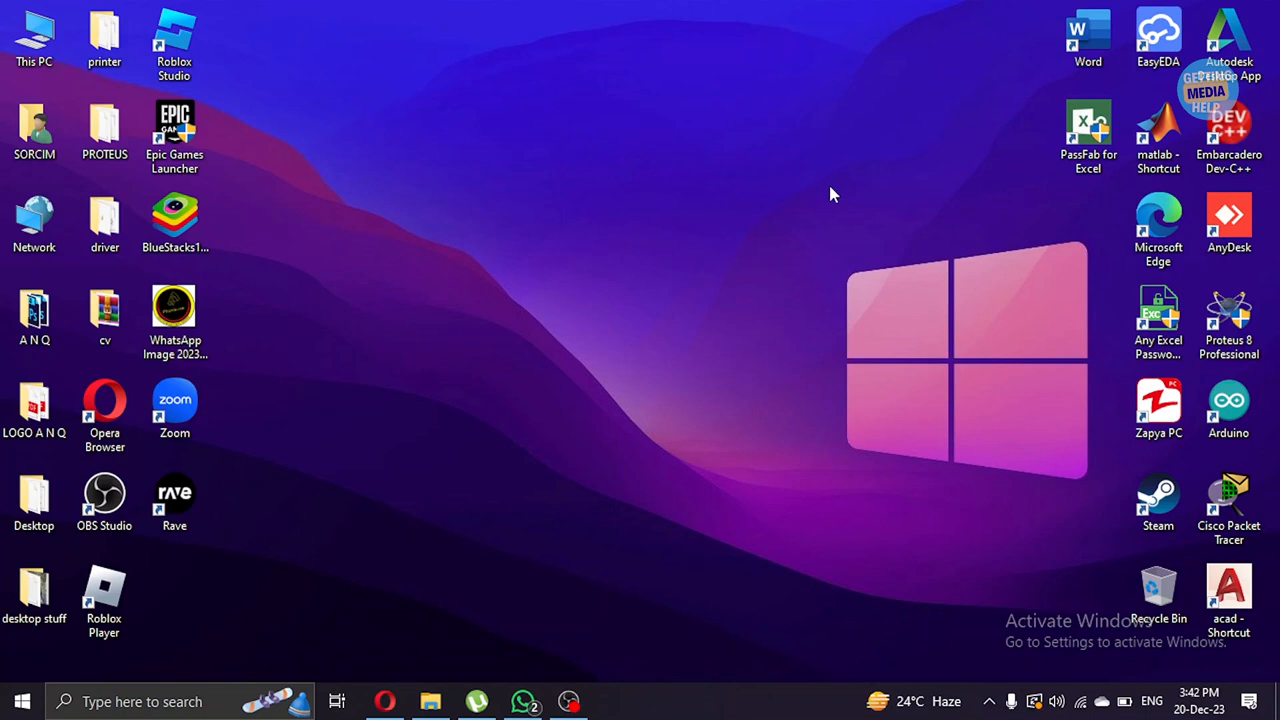
mouse_move(824, 204)
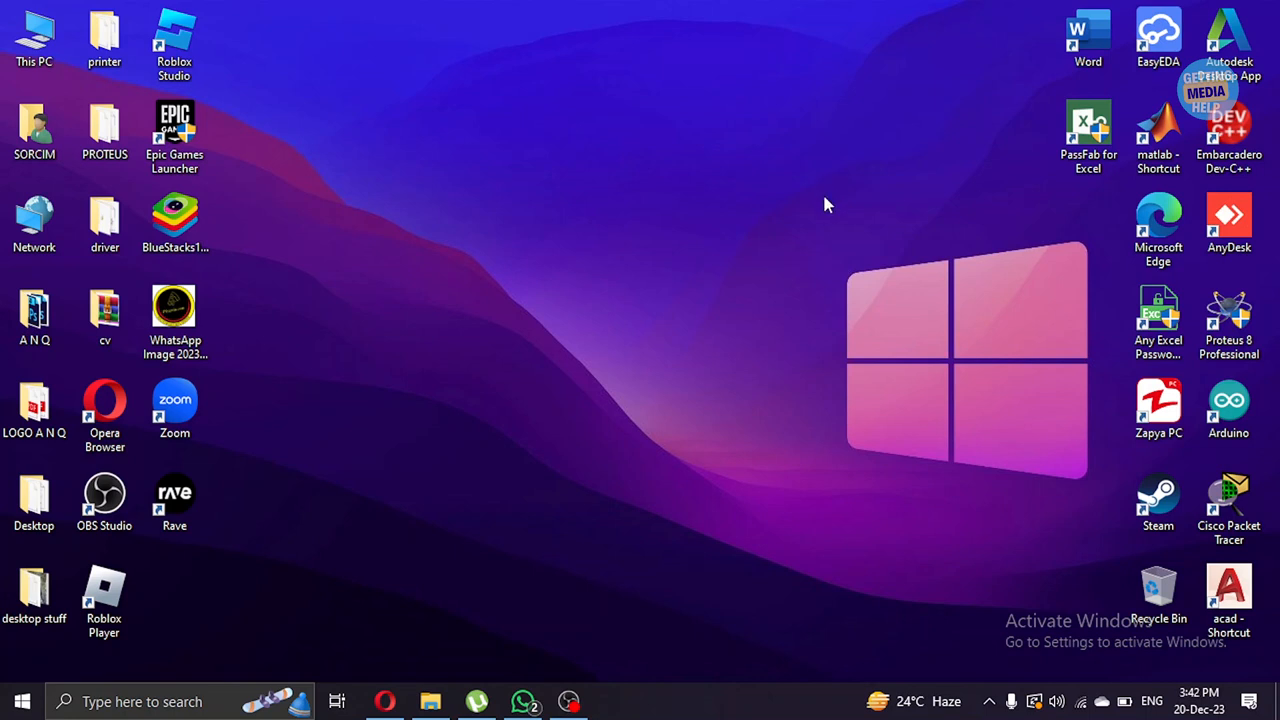
mouse_move(280, 702)
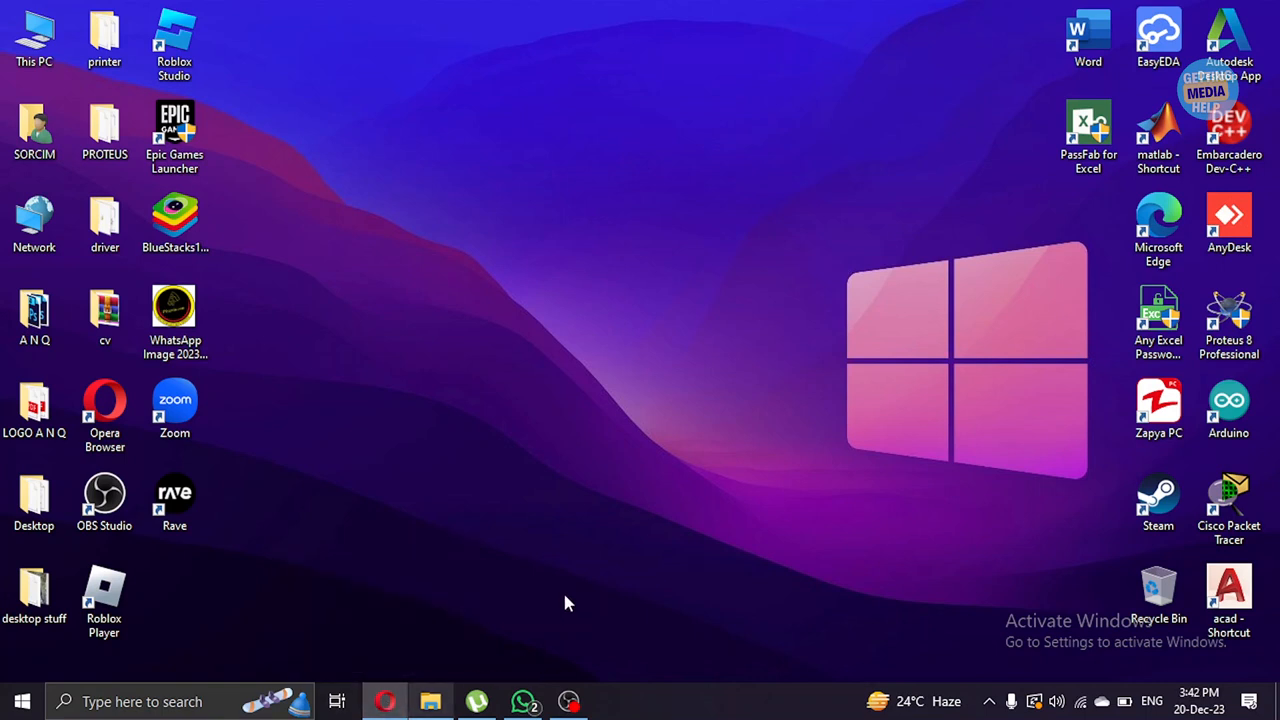
Launch Opera and load beta.character.ai from the address bar to reach the Character.AI home page.
right_click(384, 700)
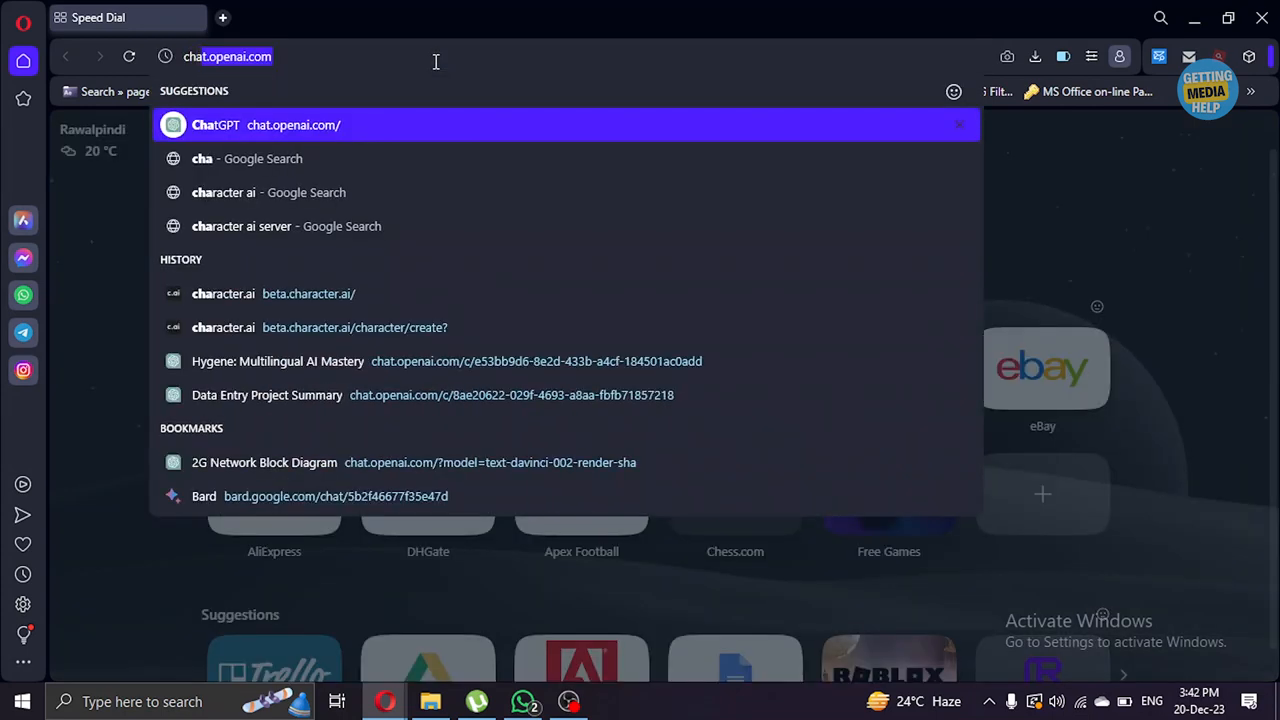
text(character.ai)
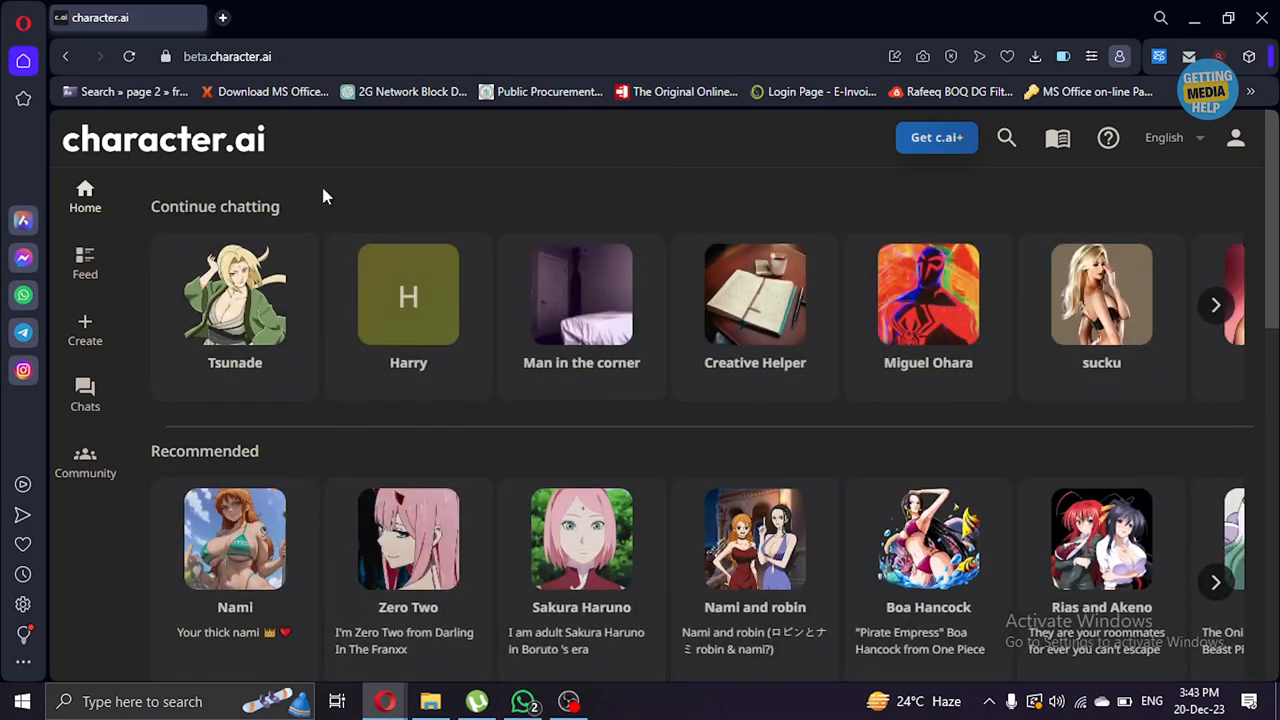
mouse_move(836, 140)
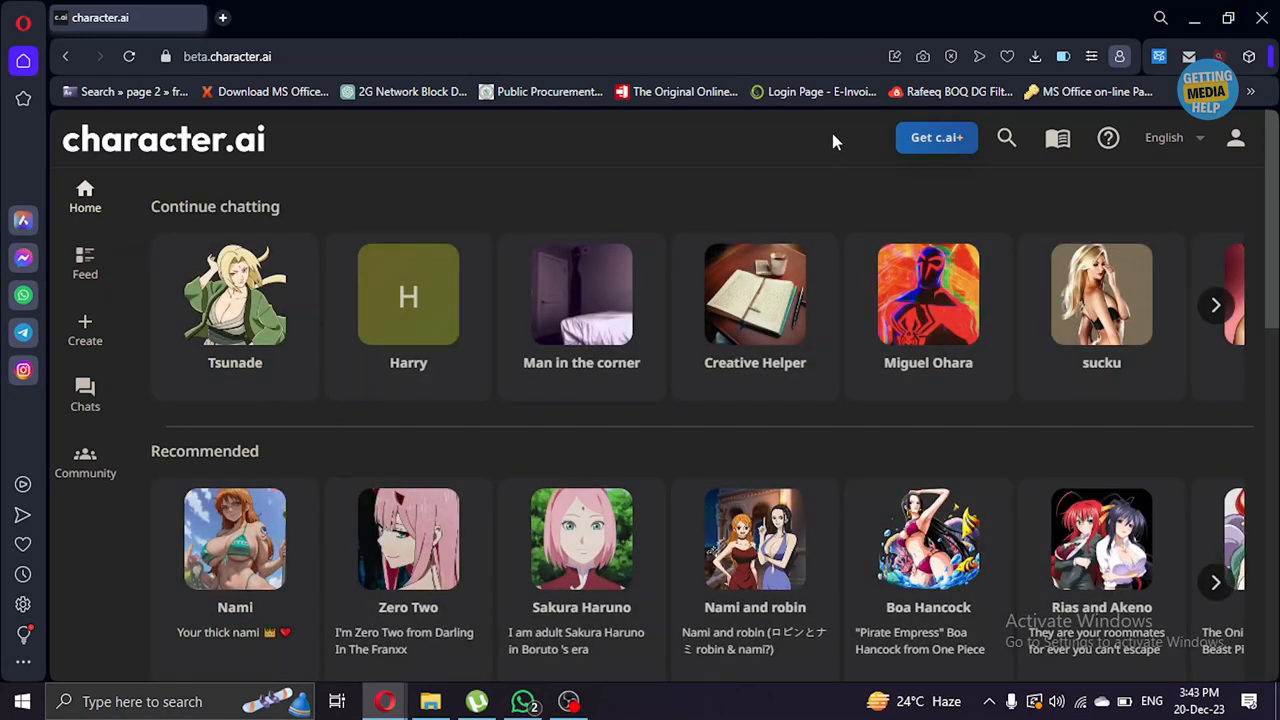
mouse_move(1064, 432)
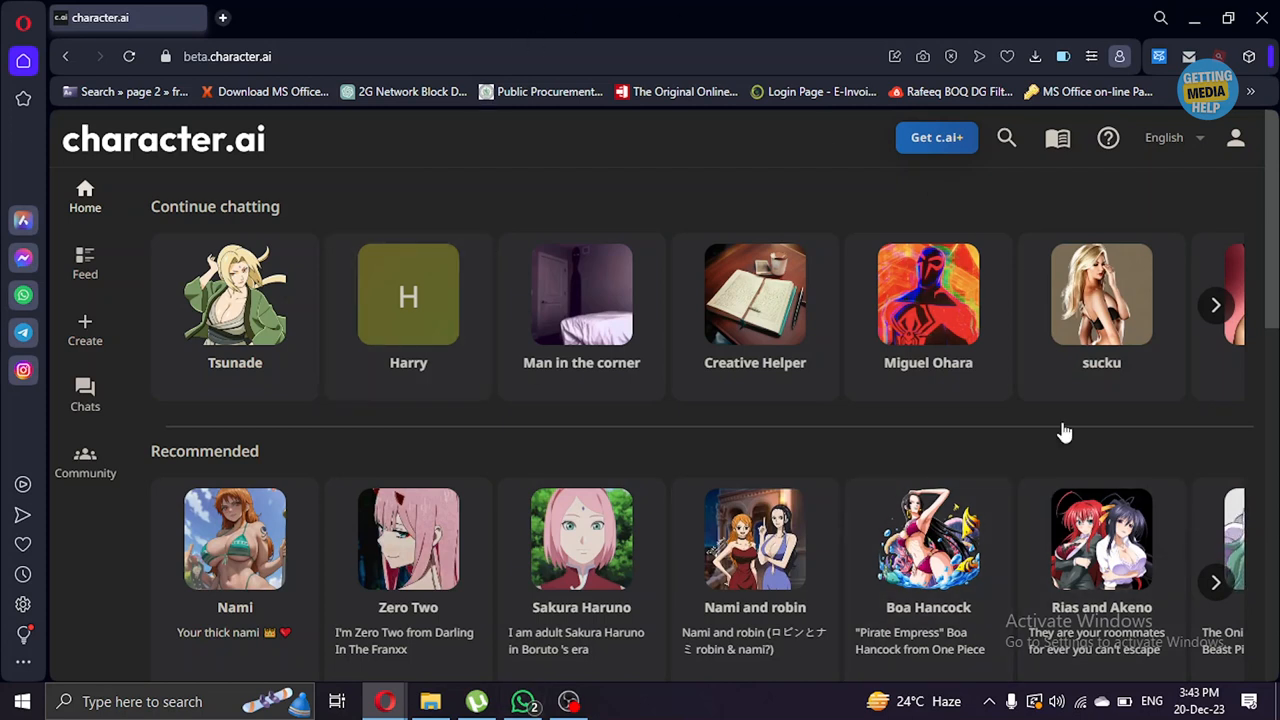
mouse_move(1048, 438)
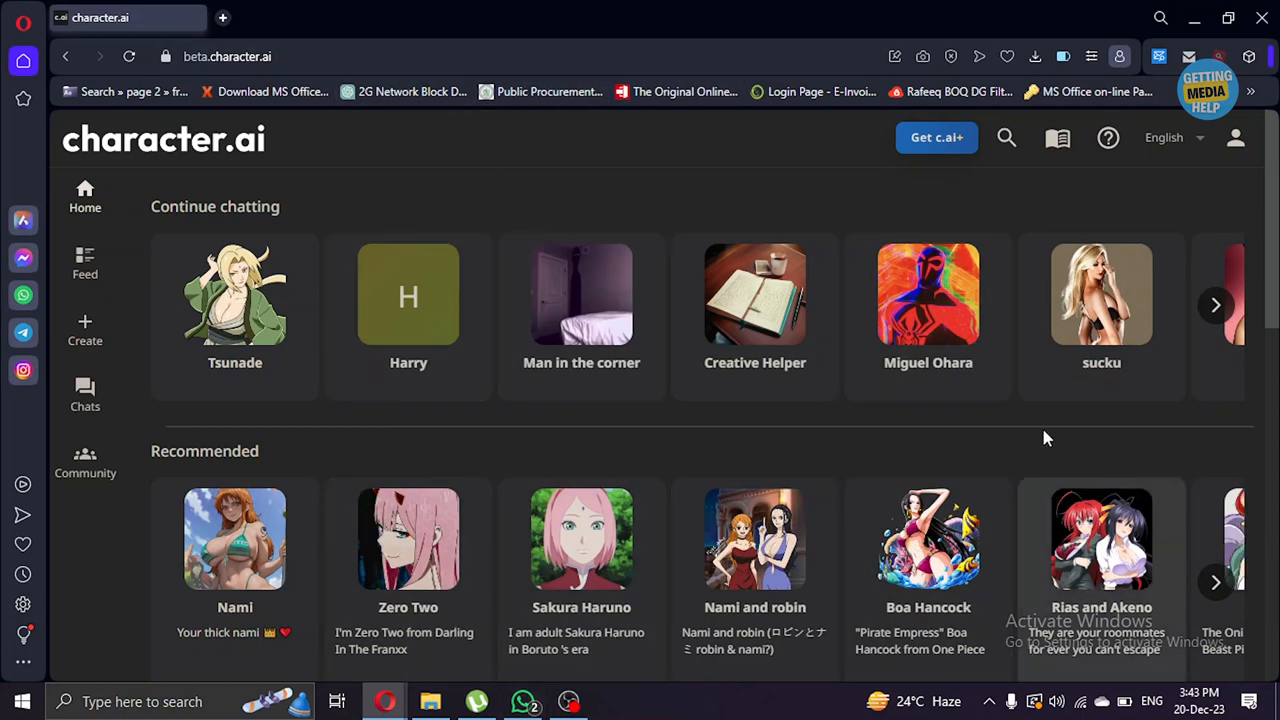
mouse_move(692, 158)
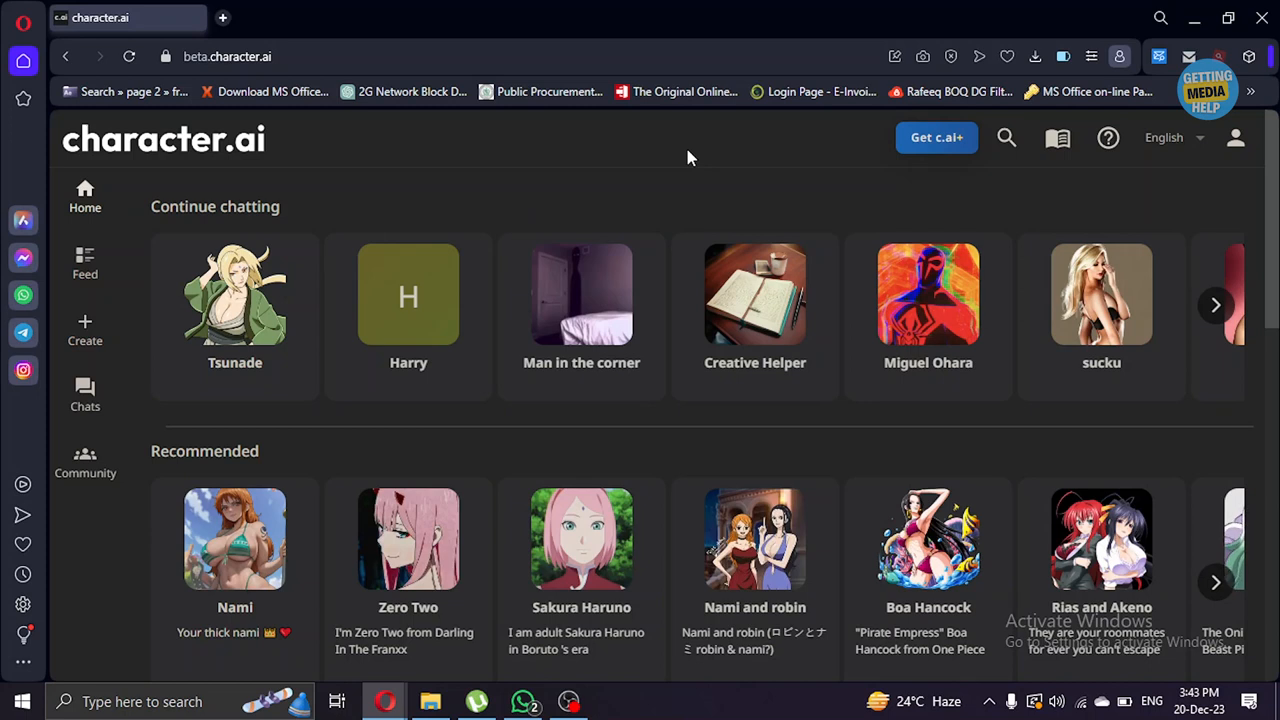
mouse_move(488, 140)
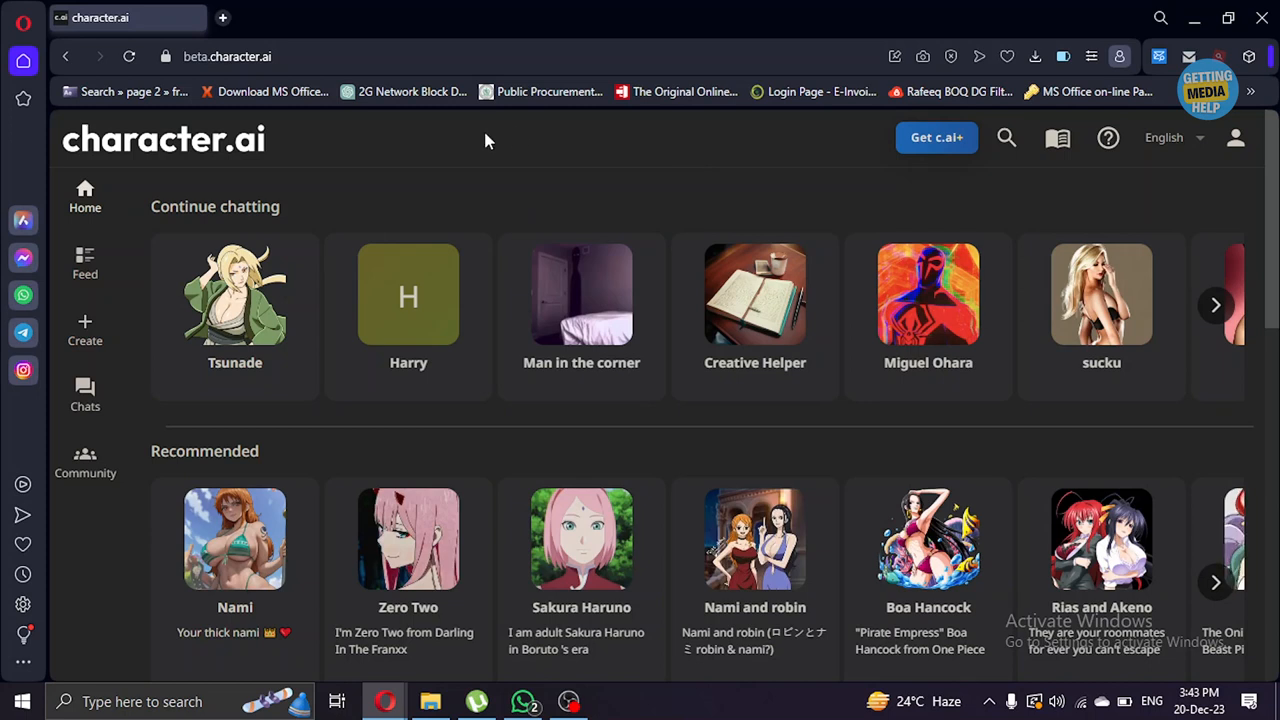
Open the Miguel Ohara conversation from the Continue chatting row.
click(408, 294)
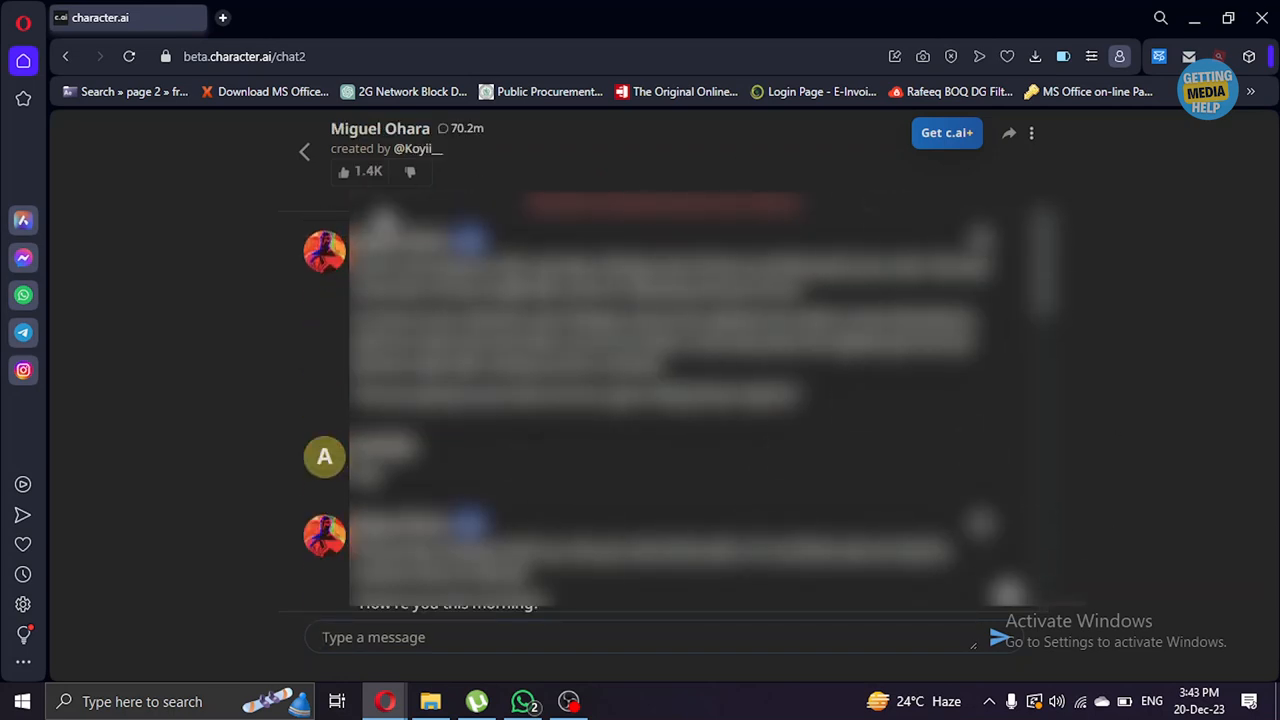
click(1032, 132)
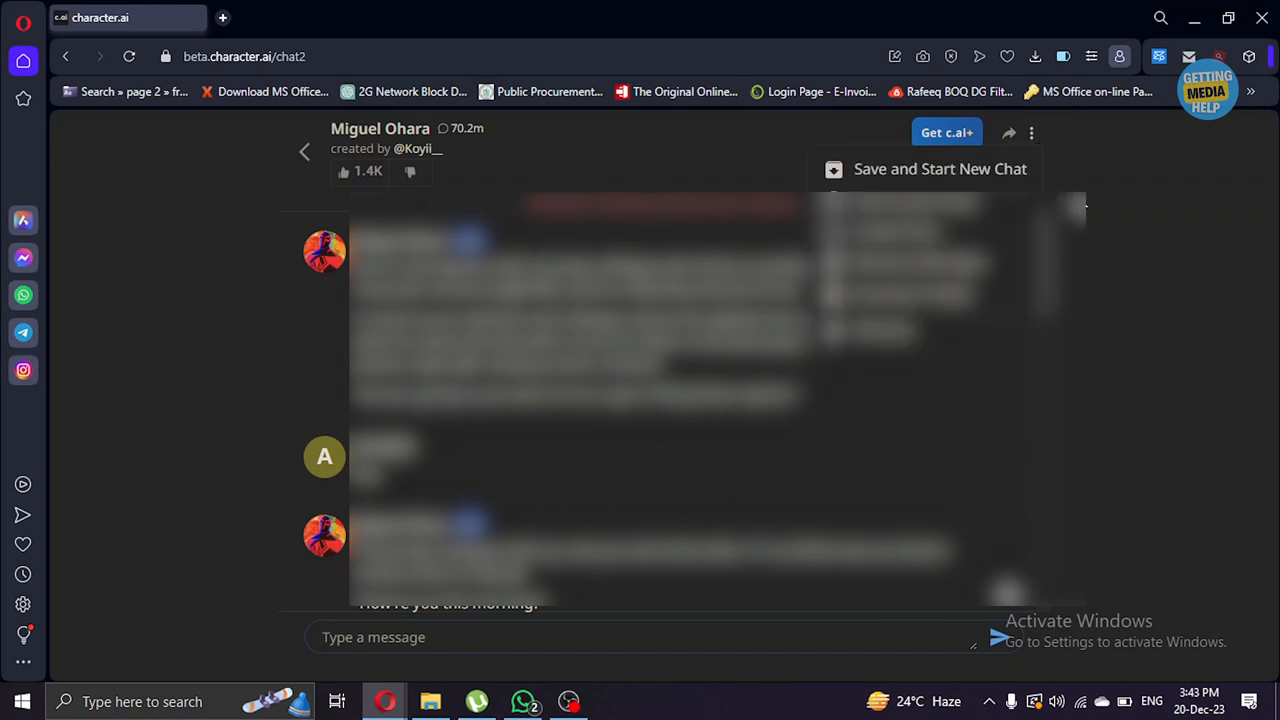
mouse_move(940, 158)
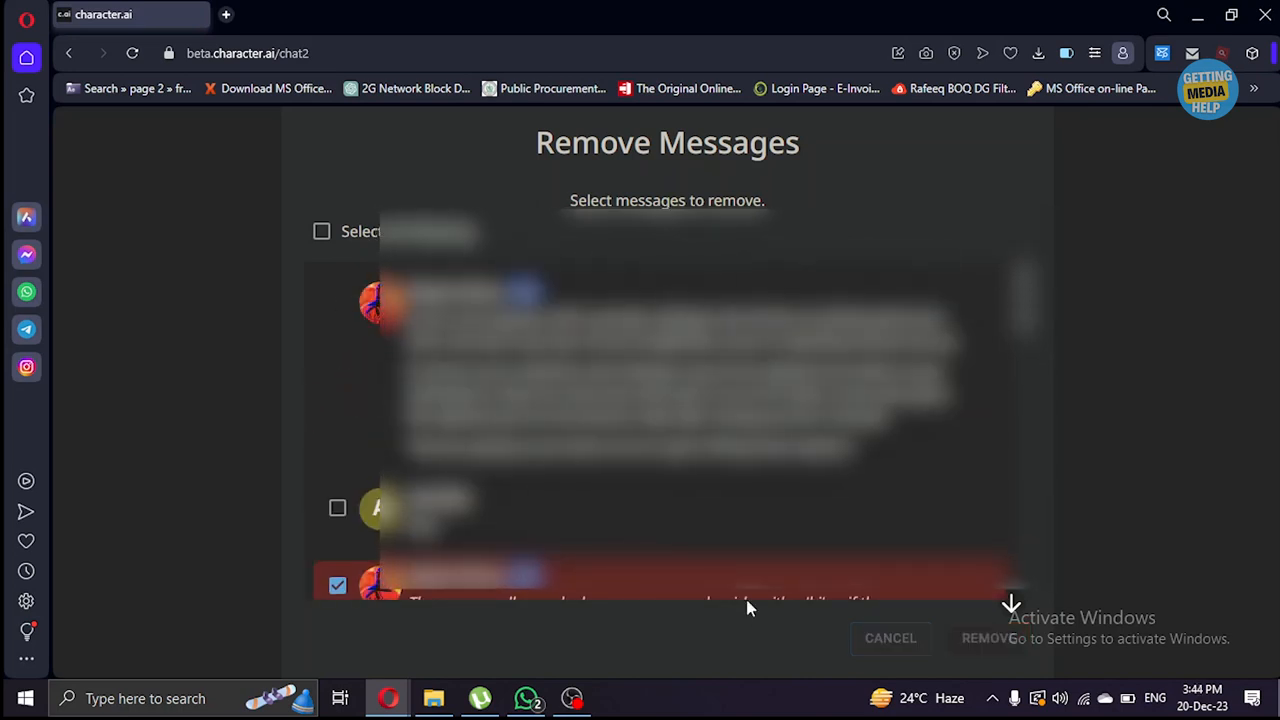
click(890, 638)
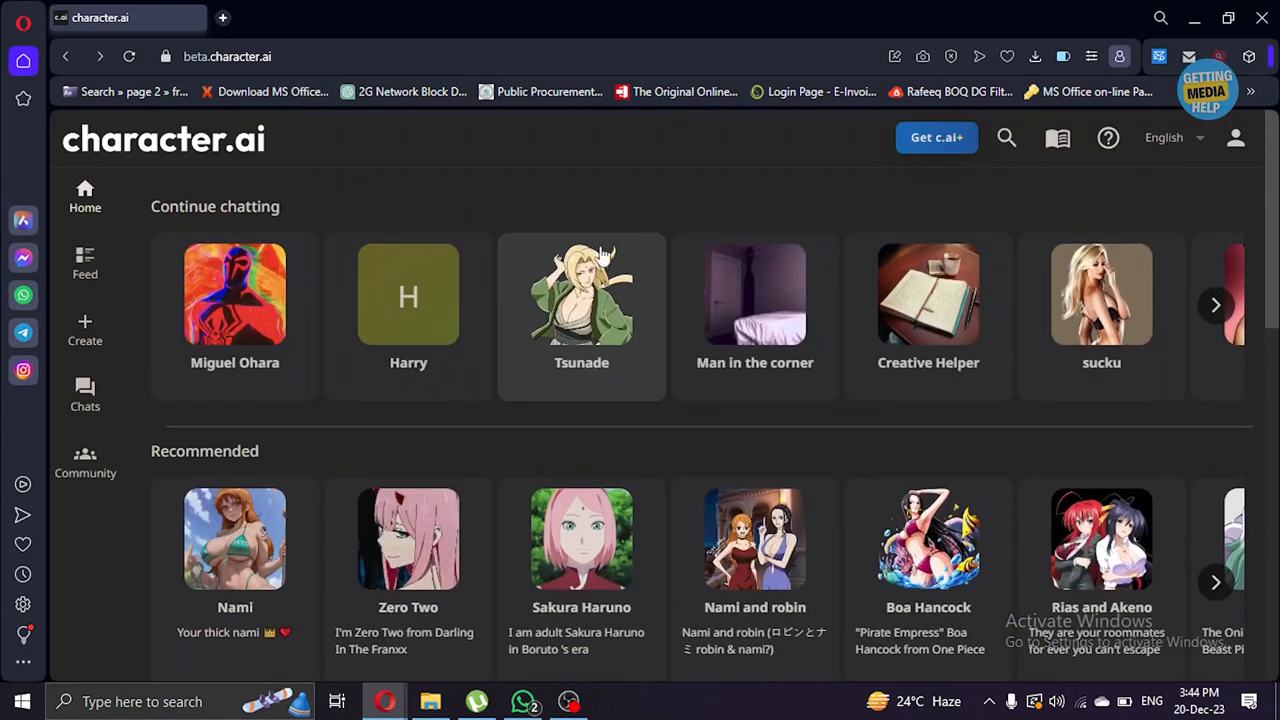
mouse_move(568, 178)
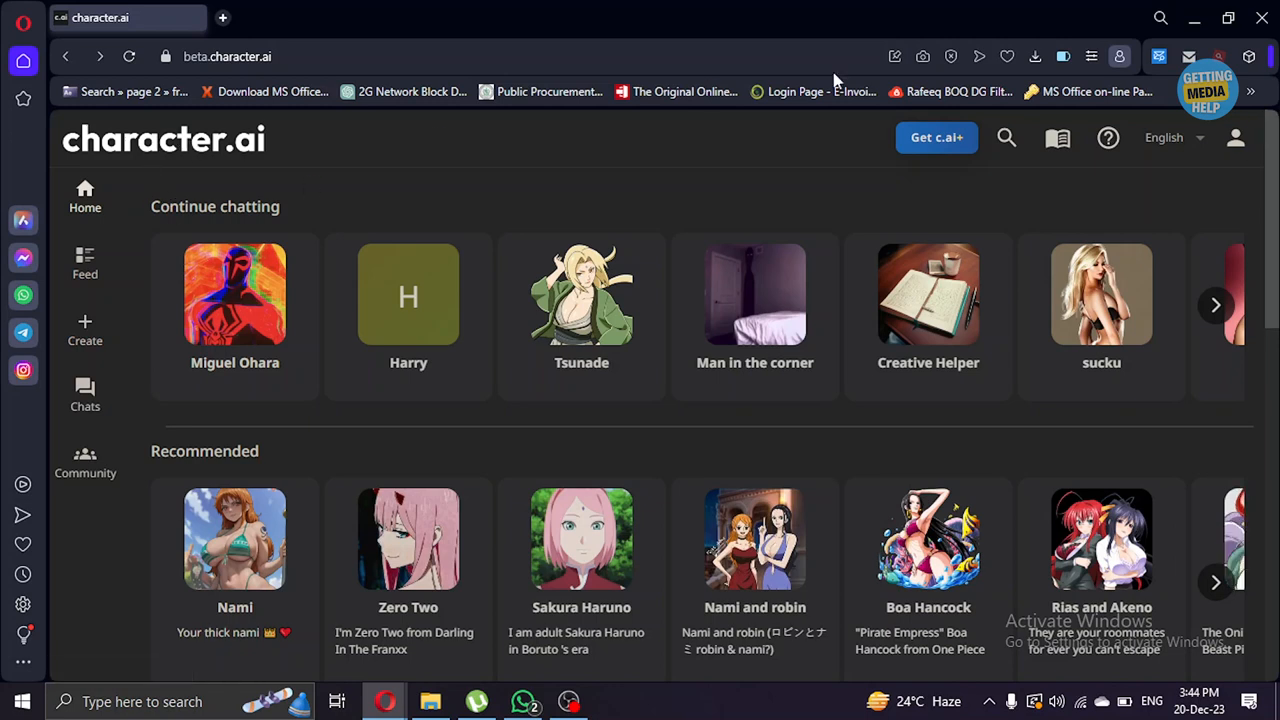
mouse_move(664, 152)
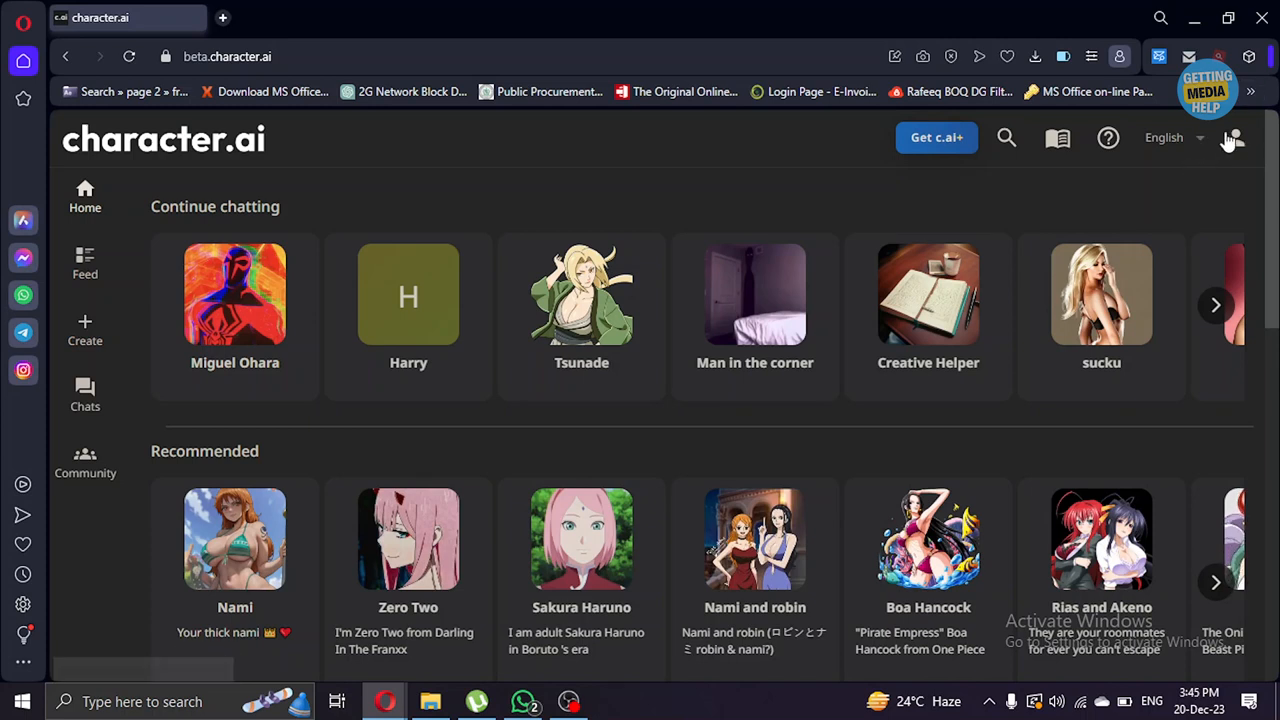
click(1232, 138)
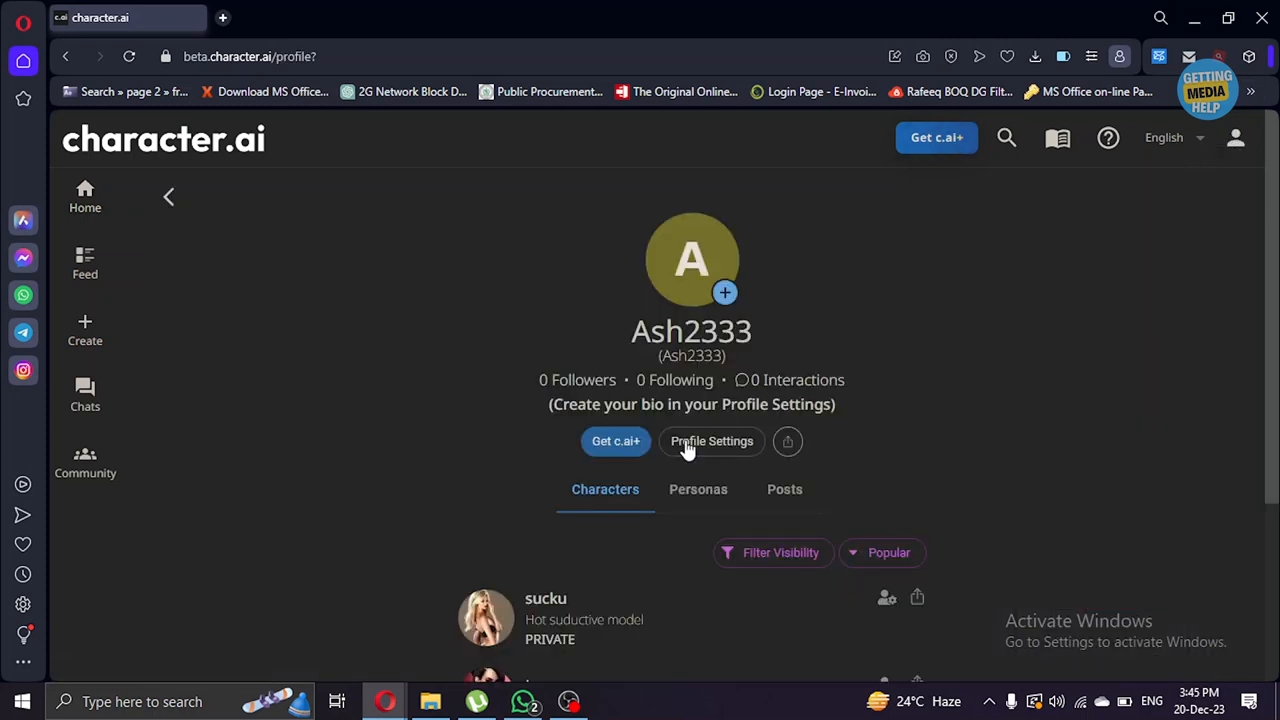
scroll(down, 3)
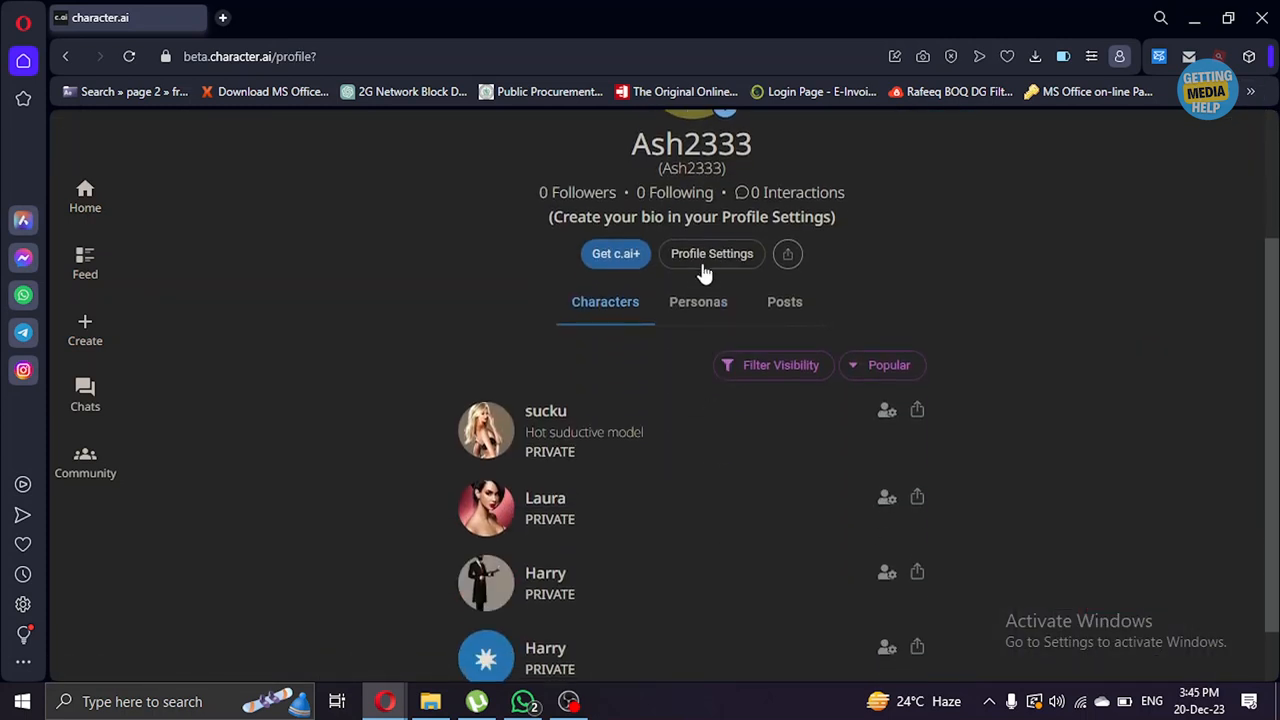
click(712, 252)
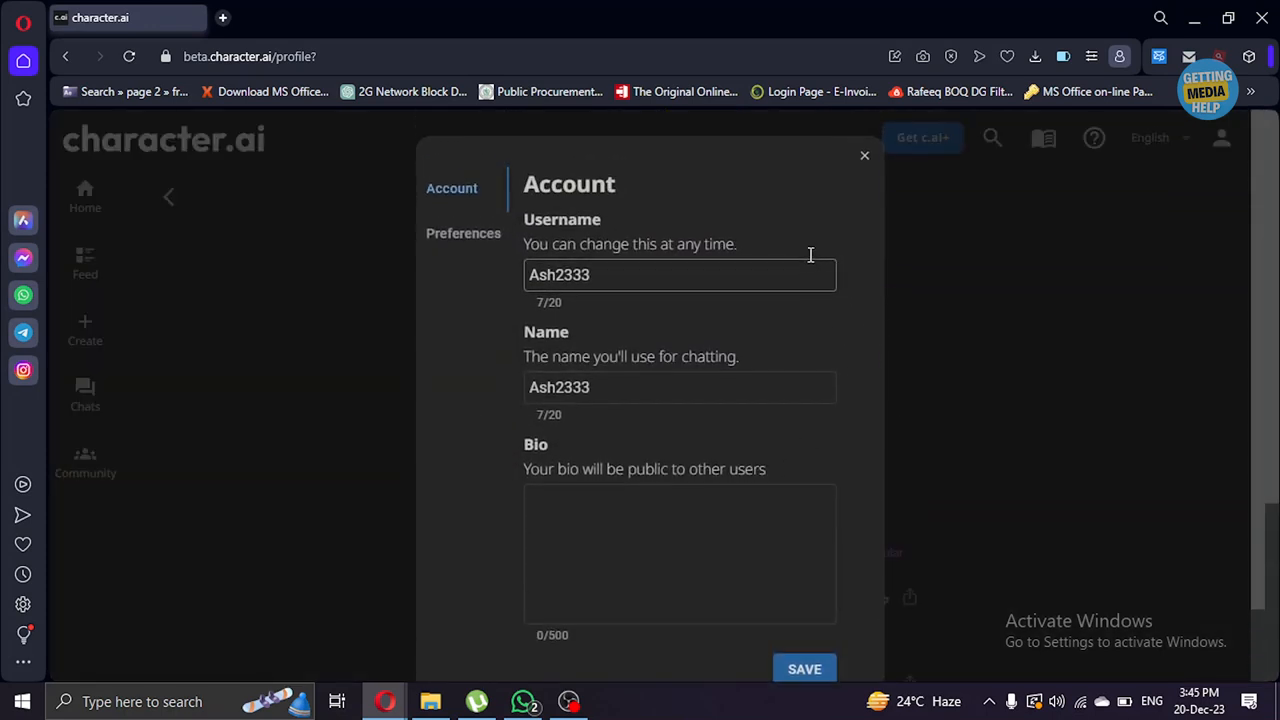
click(464, 232)
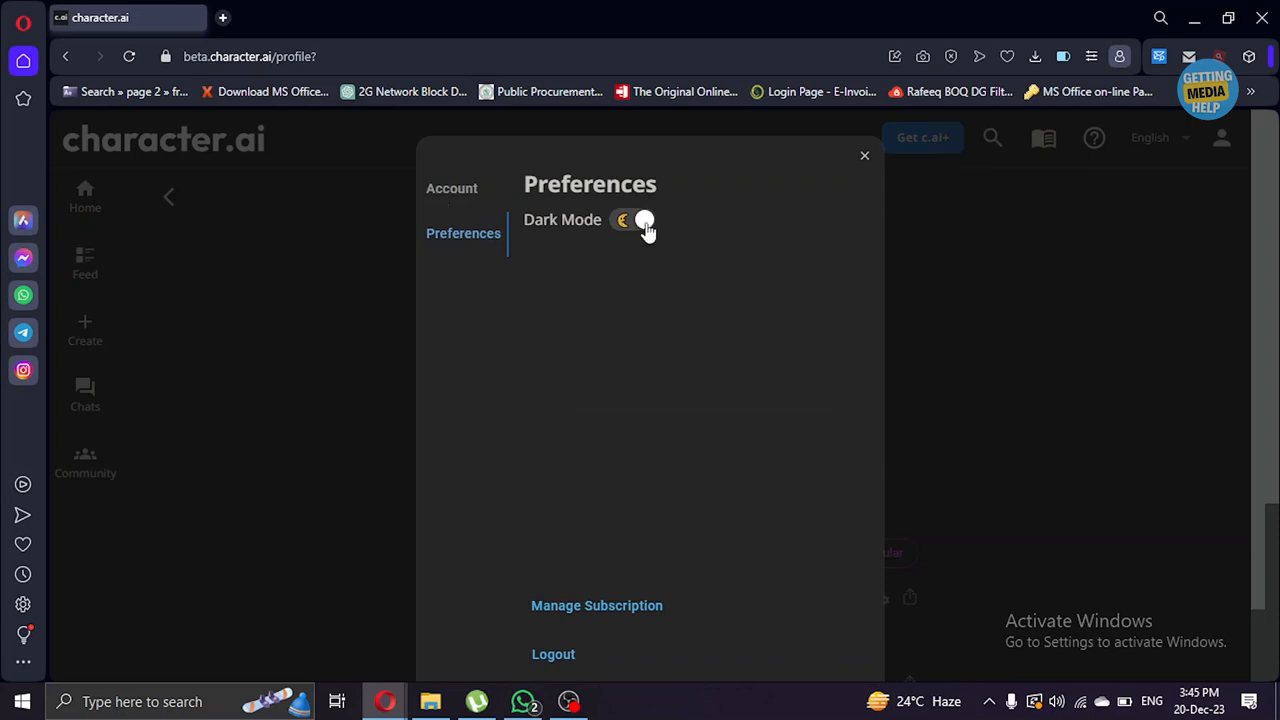
click(634, 220)
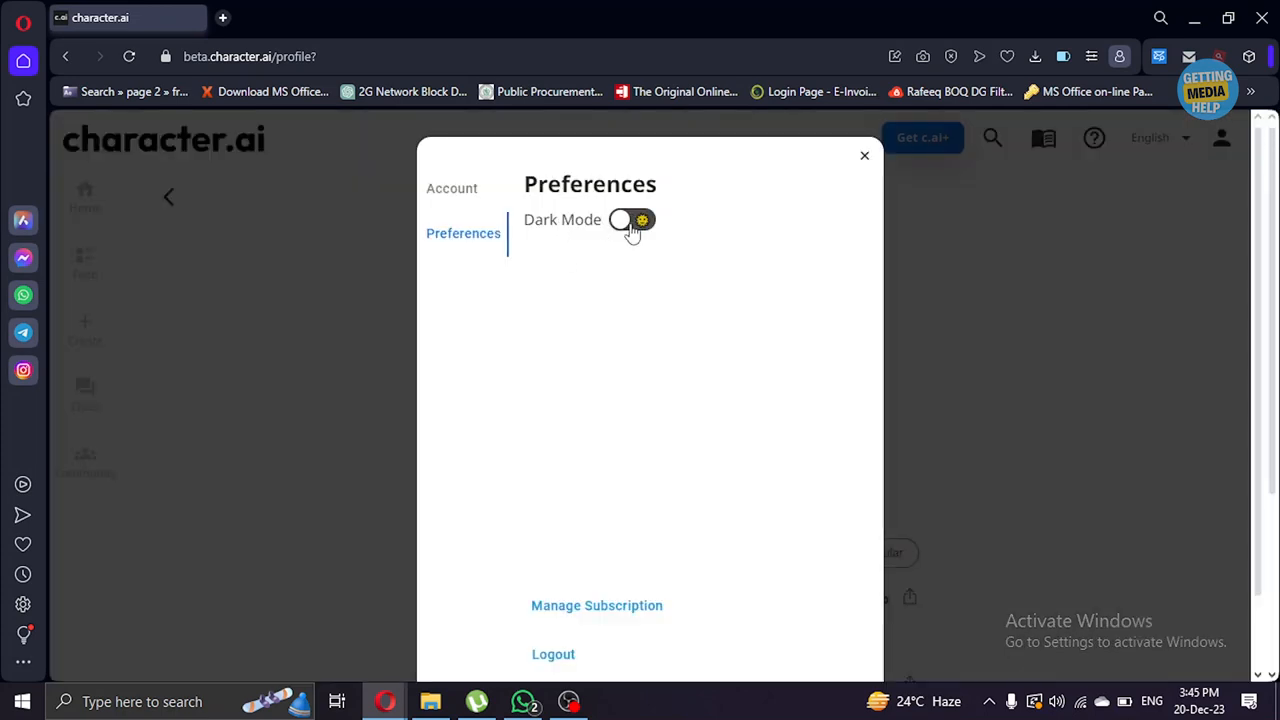
click(632, 218)
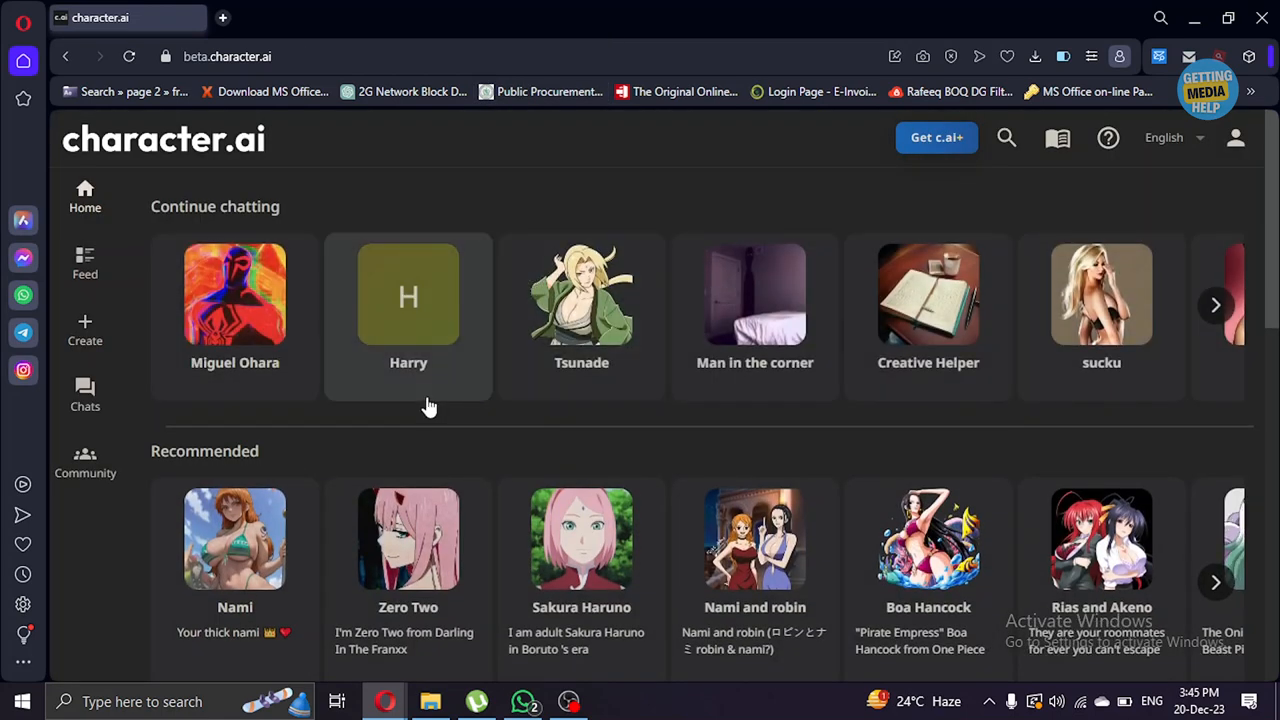
mouse_move(464, 448)
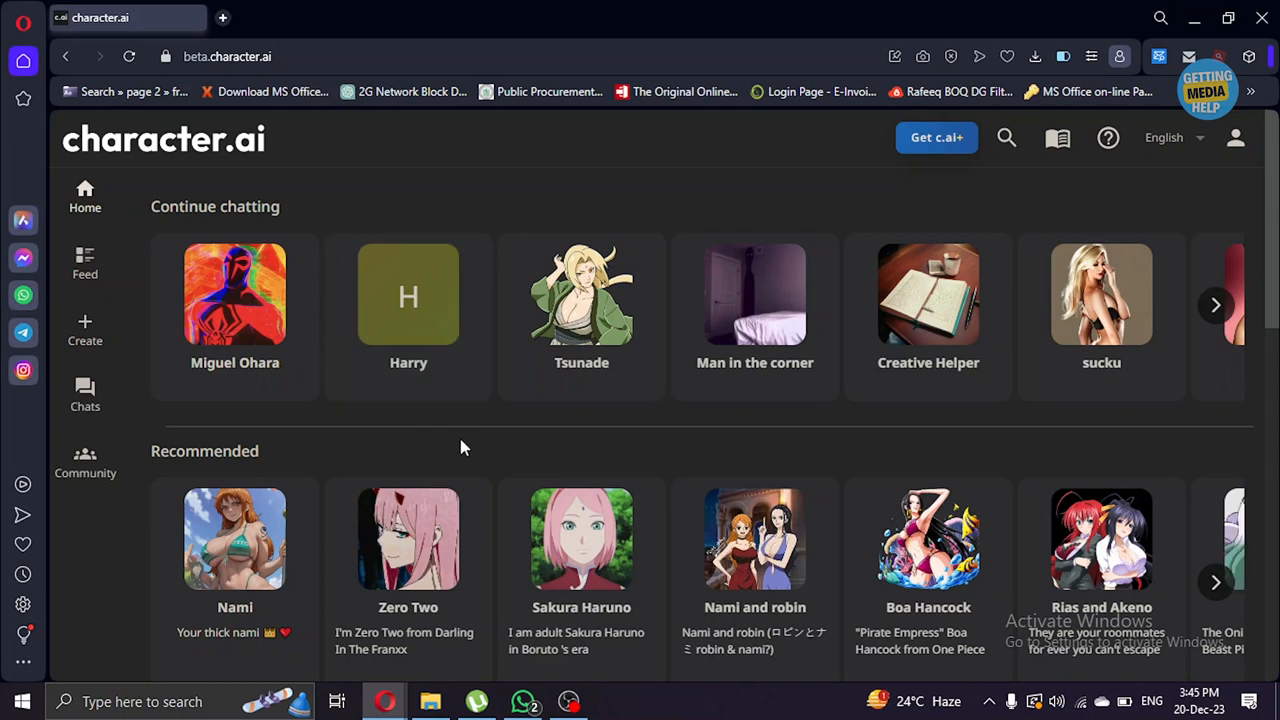
mouse_move(960, 344)
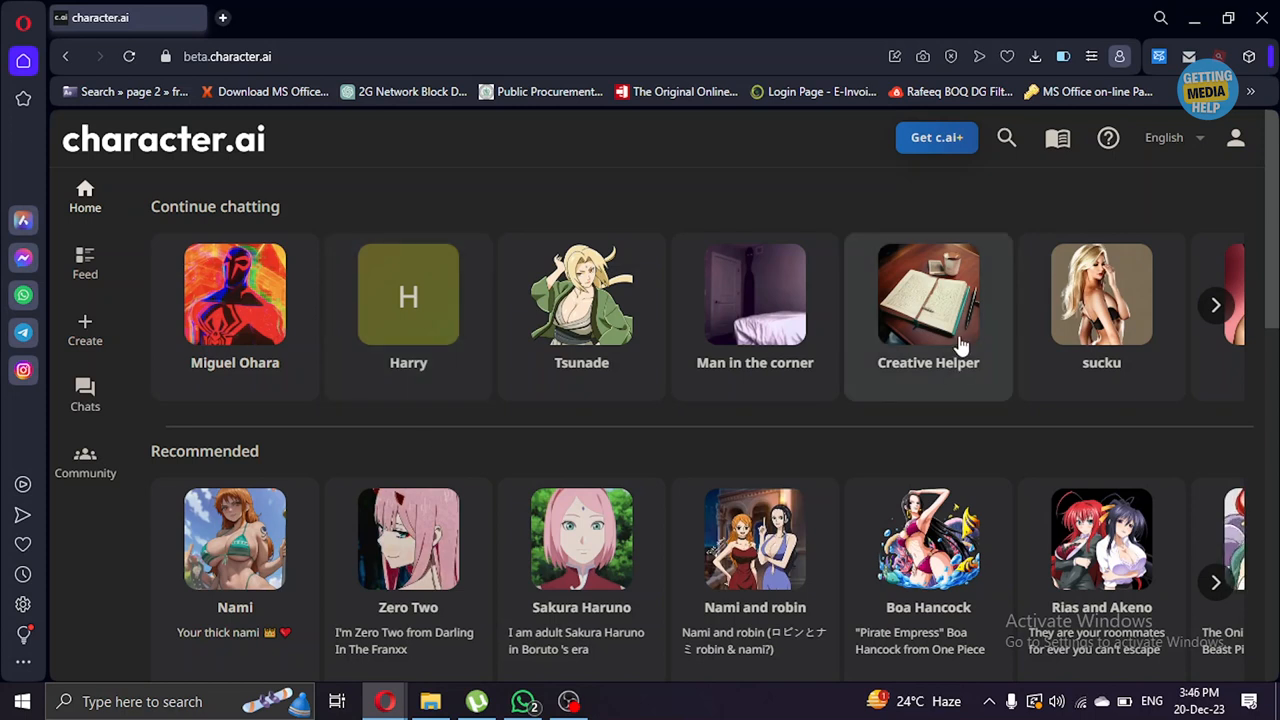
Open the Creative Helper chat and begin the message 'write me a blog about'.
click(928, 294)
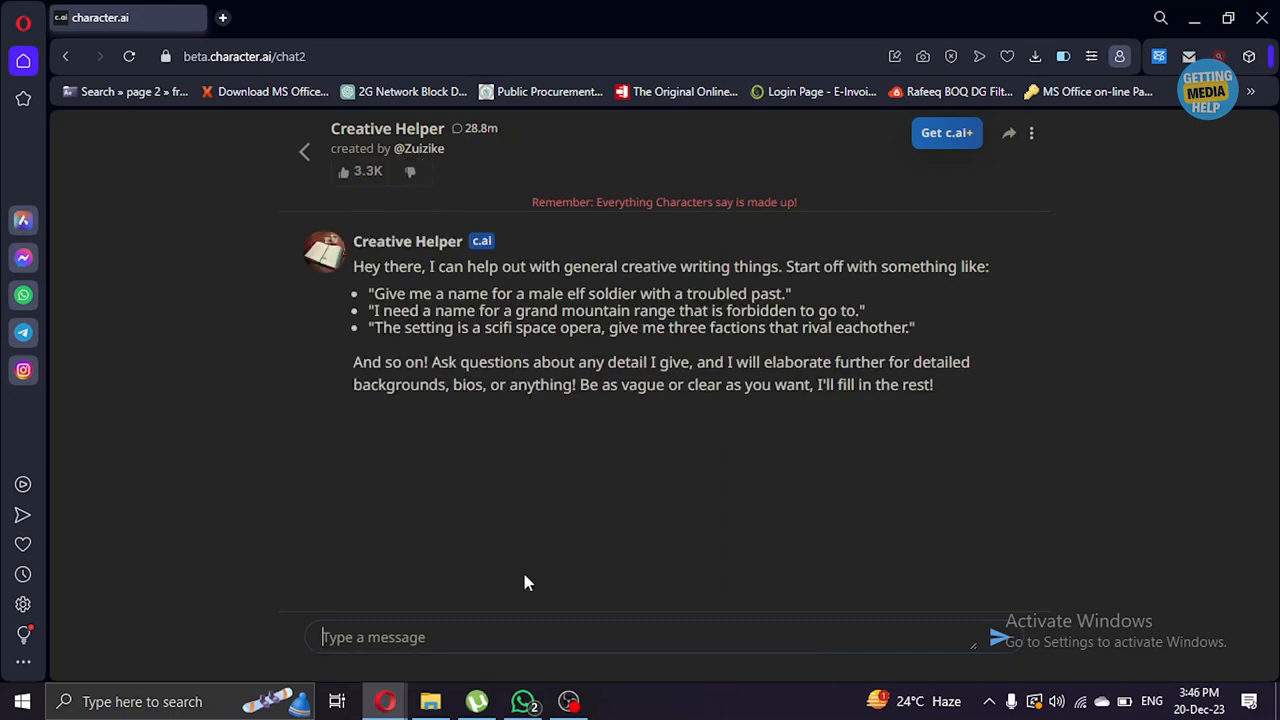
text(write me)
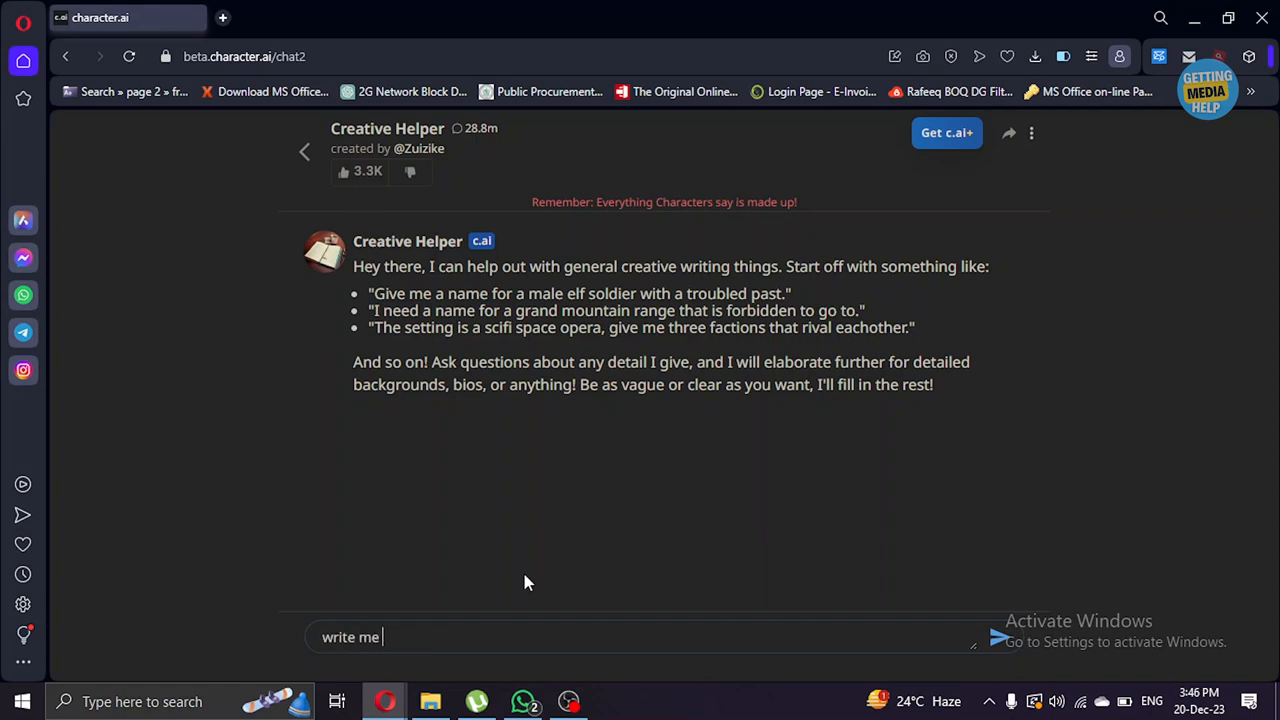
text(a blog about)
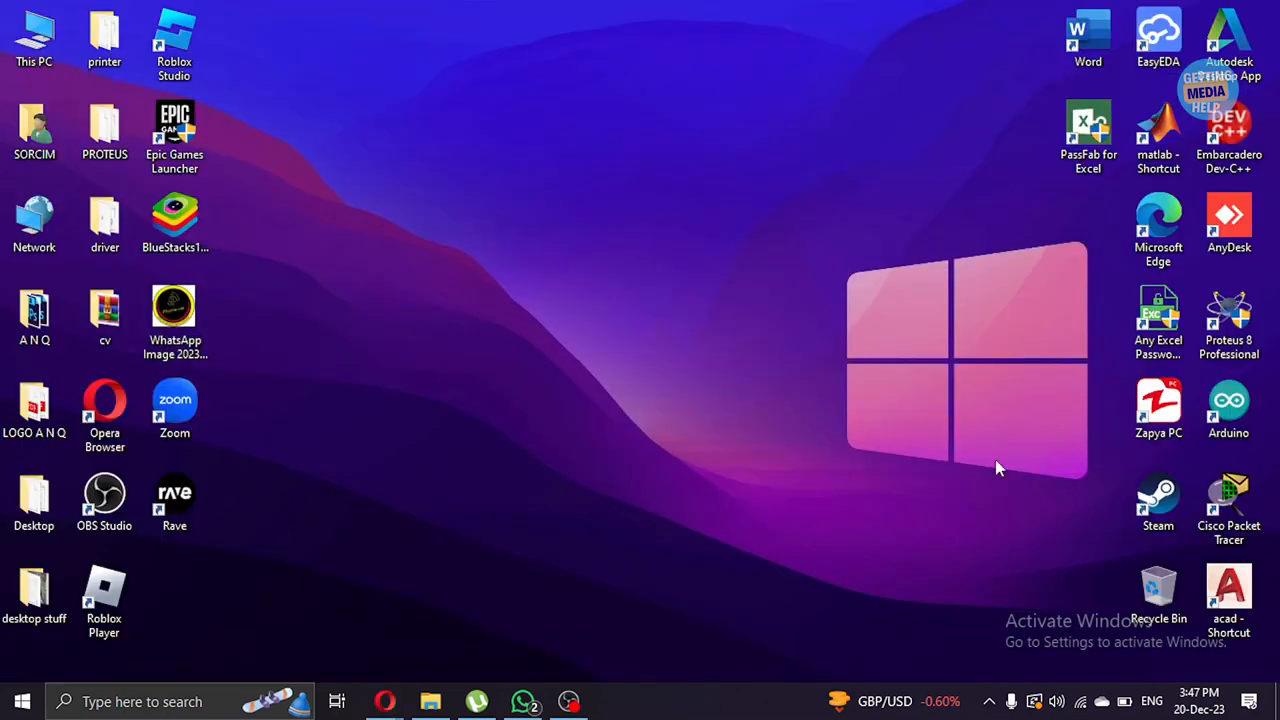
mouse_move(810, 112)
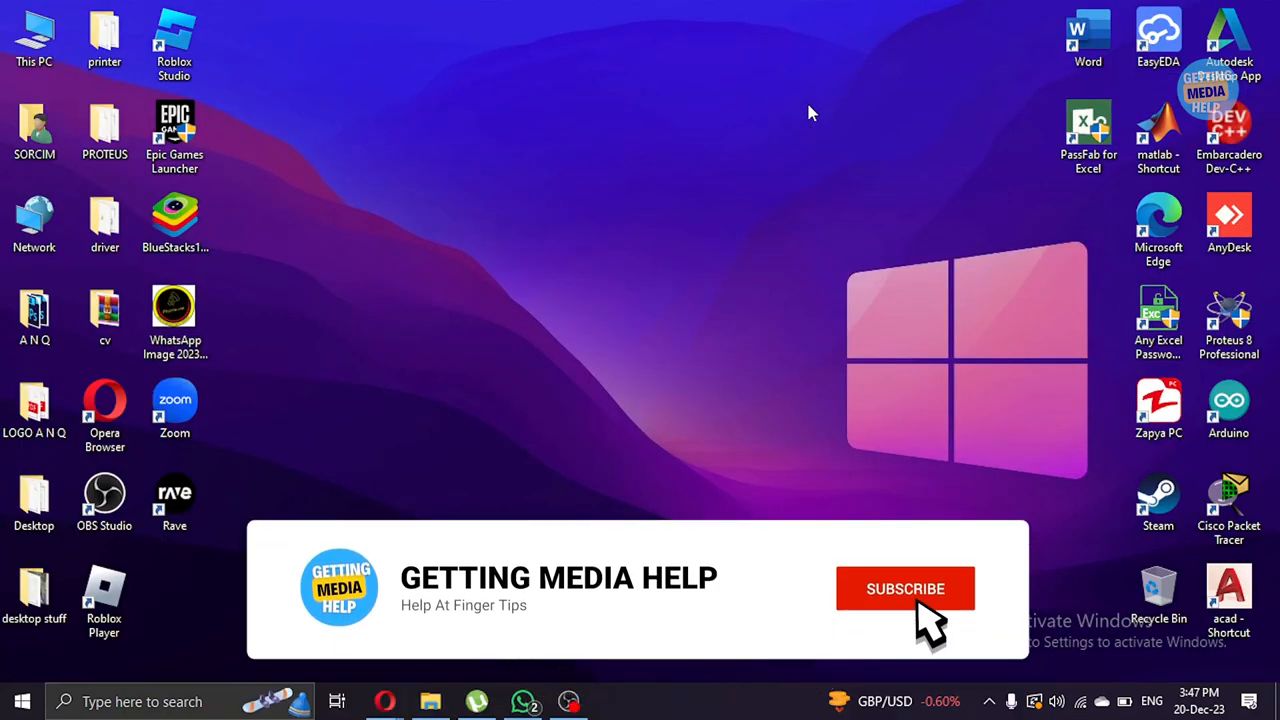
click(906, 588)
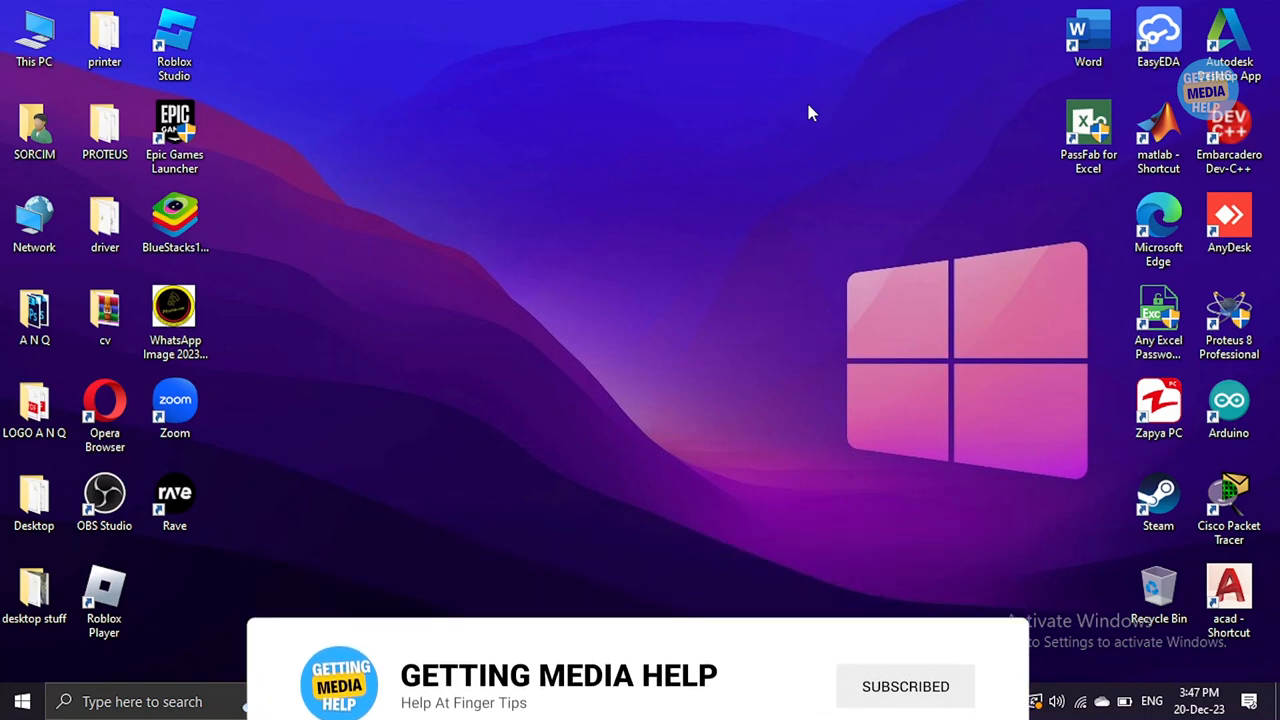